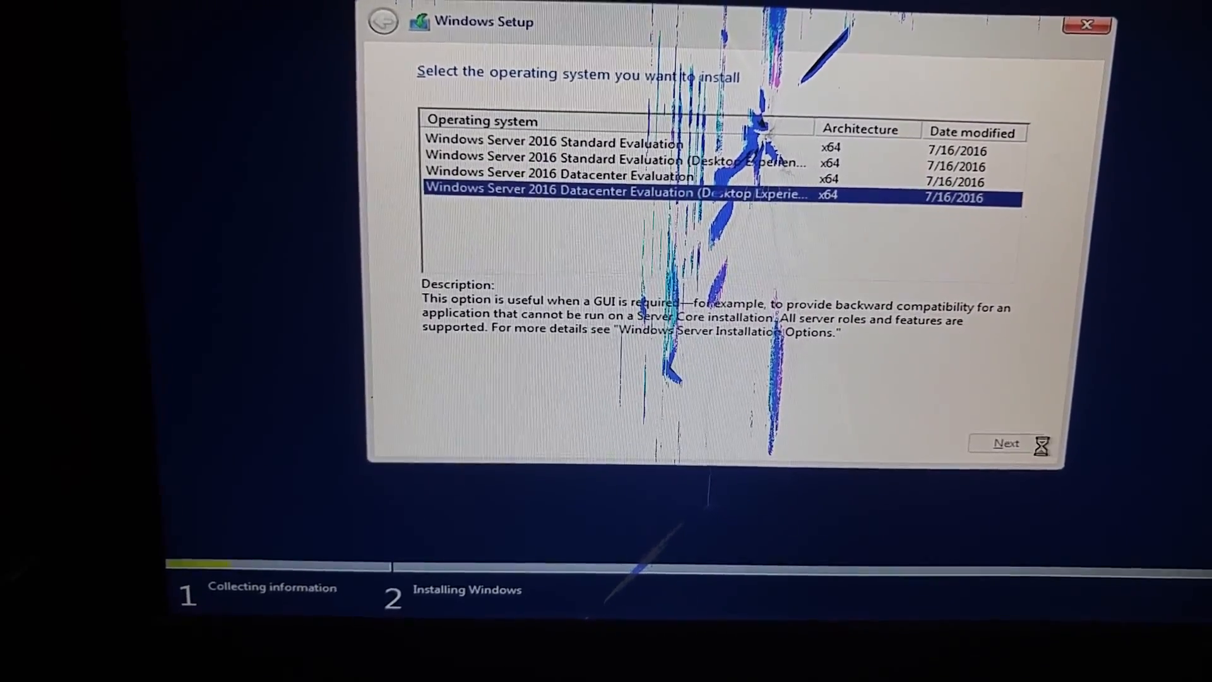
Step: Choose Windows Server 2016 Datacenter Evaluation (Desktop Experience) and accept the license terms
{"action": "left_click", "coordinate": [1006, 443]}
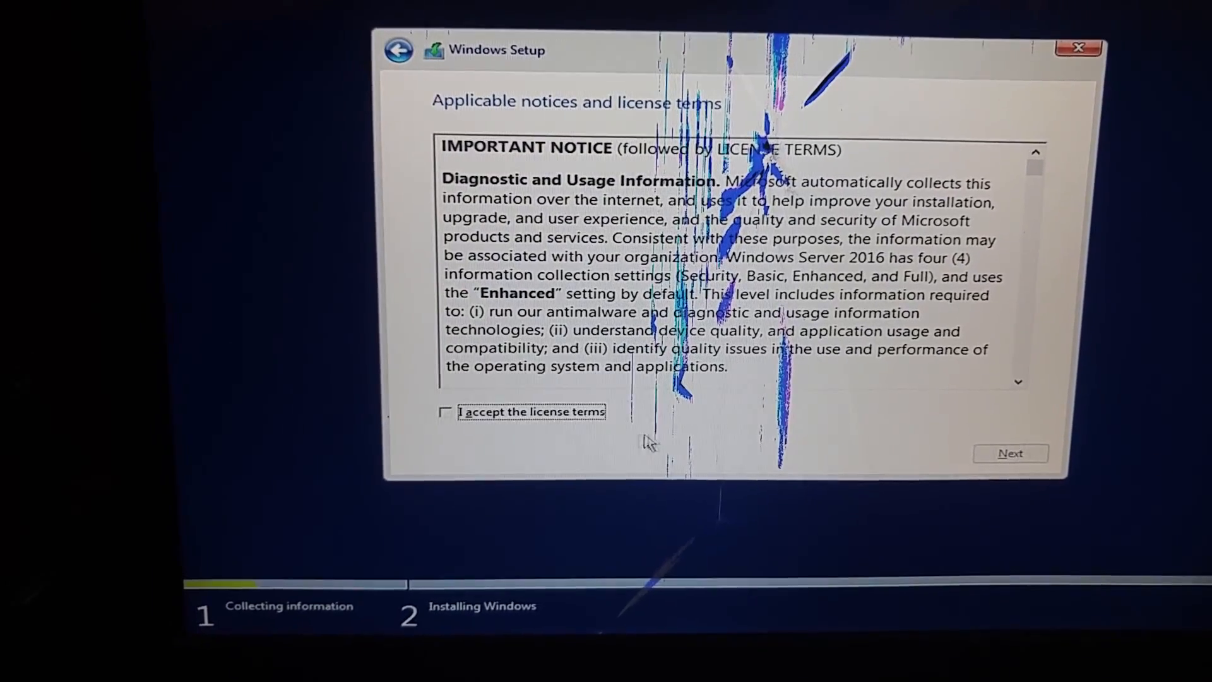
{"action": "left_click", "coordinate": [443, 411]}
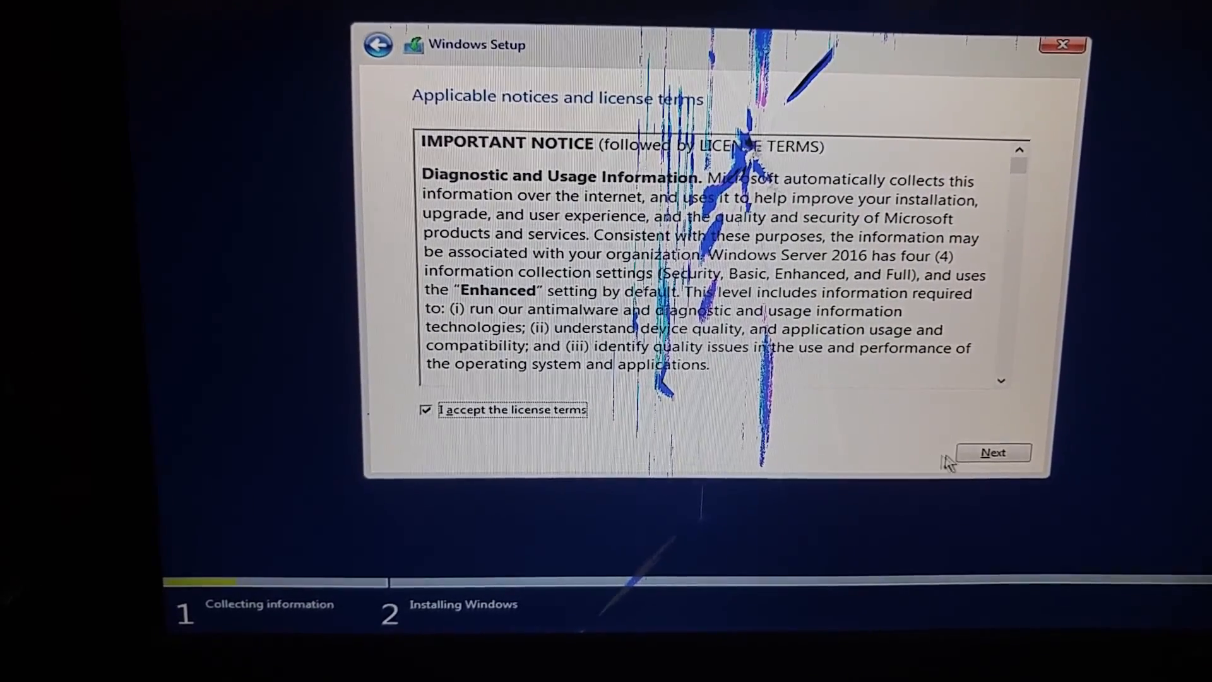
{"action": "left_click", "coordinate": [992, 451]}
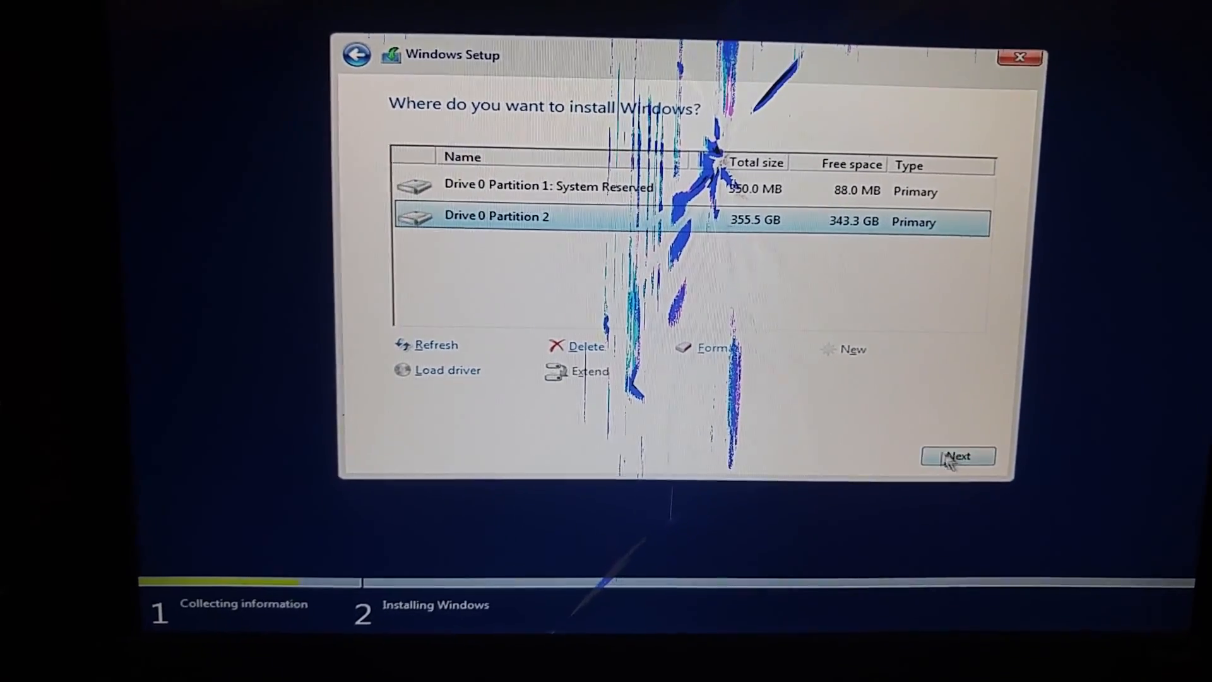
Step: Install onto Drive 0 Partition 2 and confirm the Windows.old warning
{"action": "left_click", "coordinate": [958, 456]}
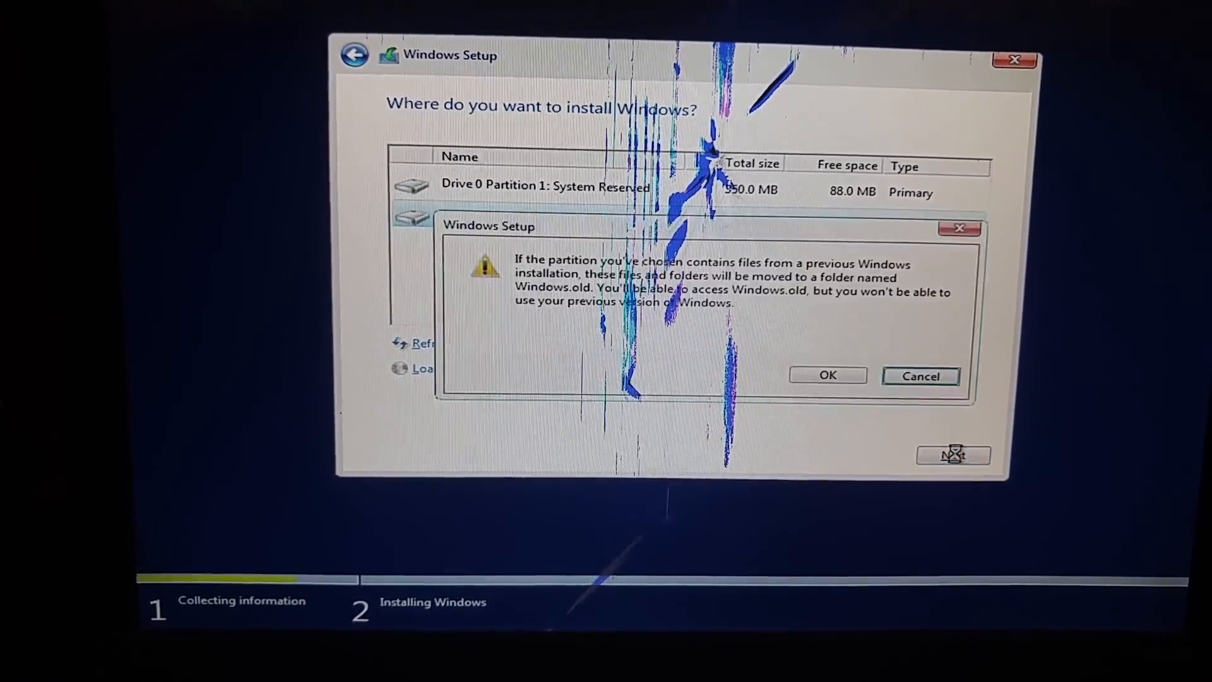
{"action": "left_click", "coordinate": [826, 376]}
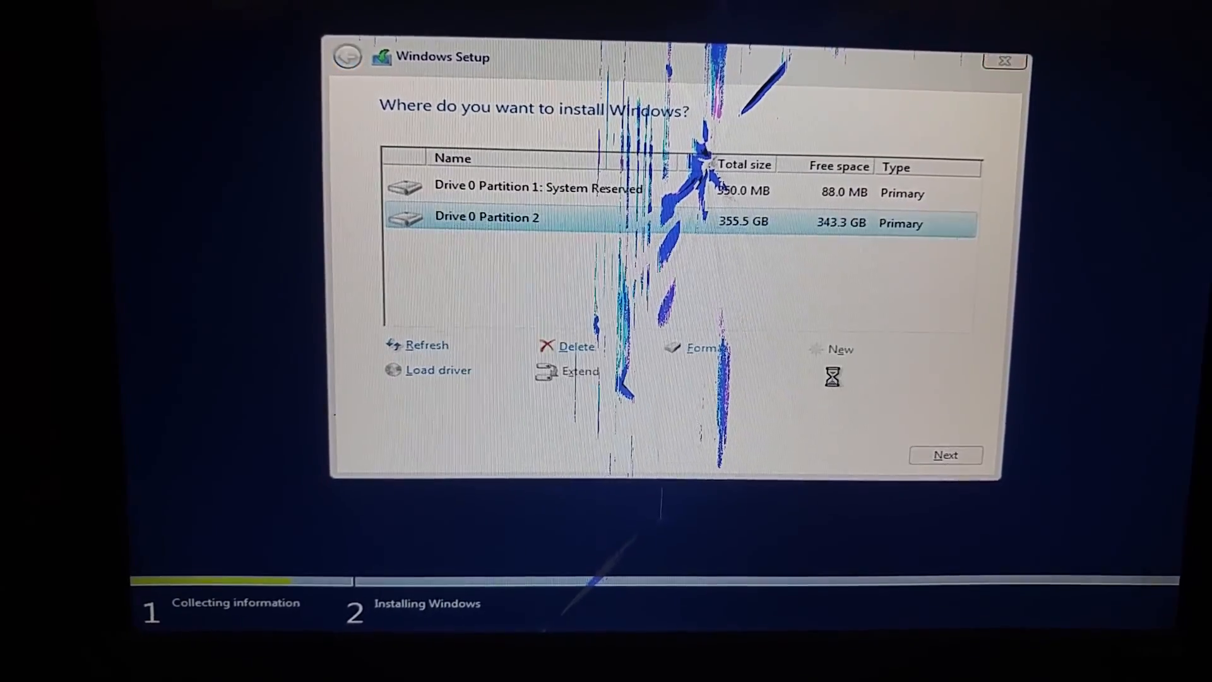
{"action": "left_click", "coordinate": [944, 455]}
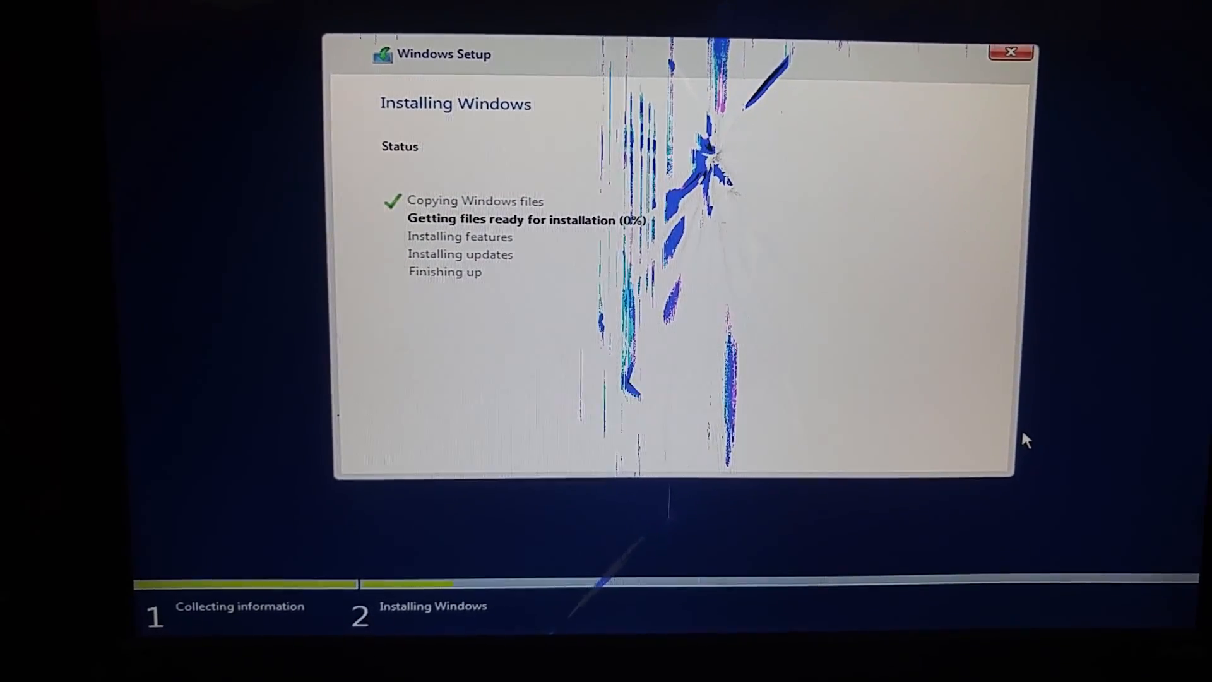